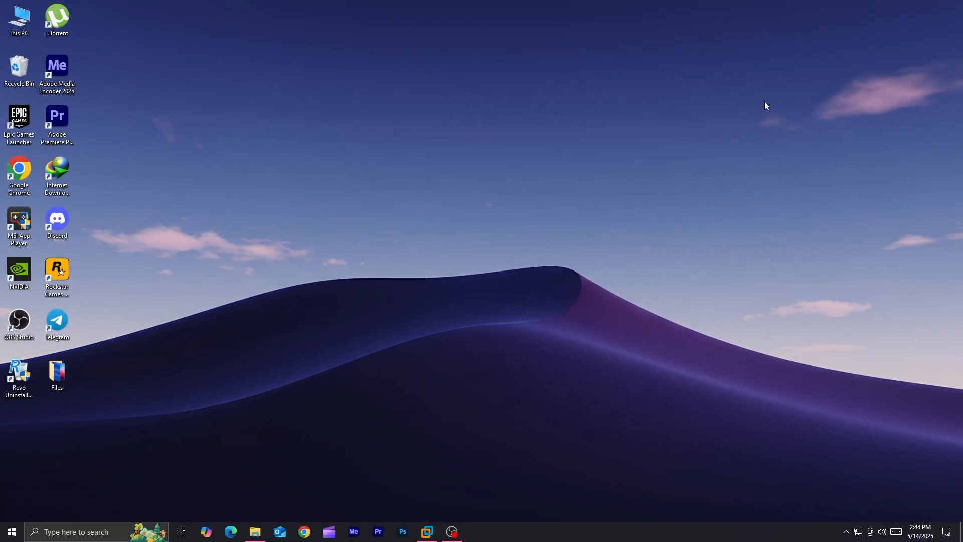
Step: Open the Android folder and select the rufus-4.5 executable next to the AndroidTV image
click(254, 536)
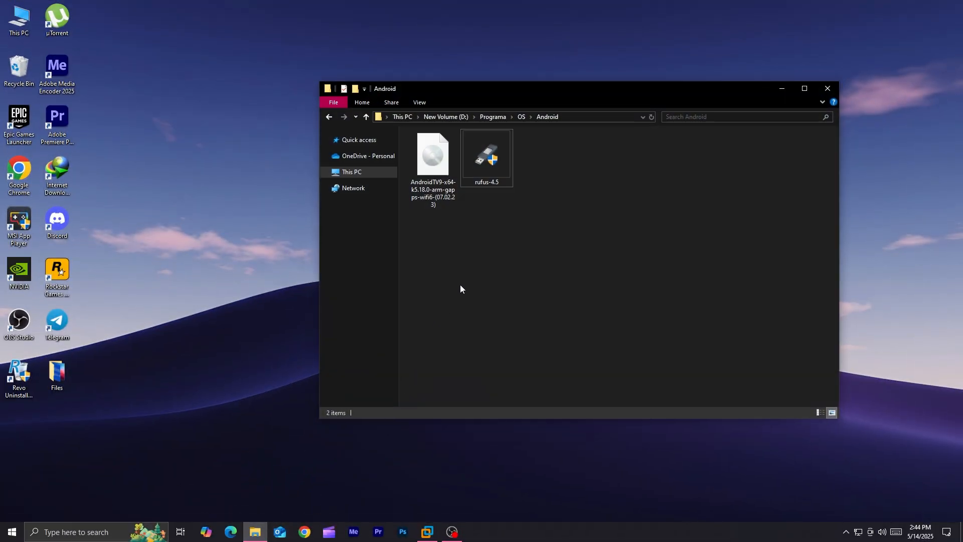
mouse_move(551, 304)
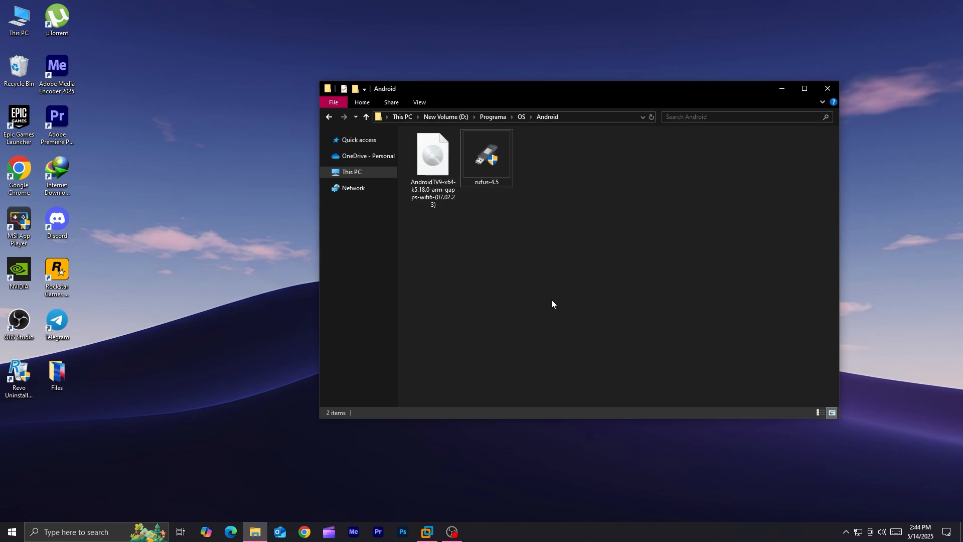
click(485, 156)
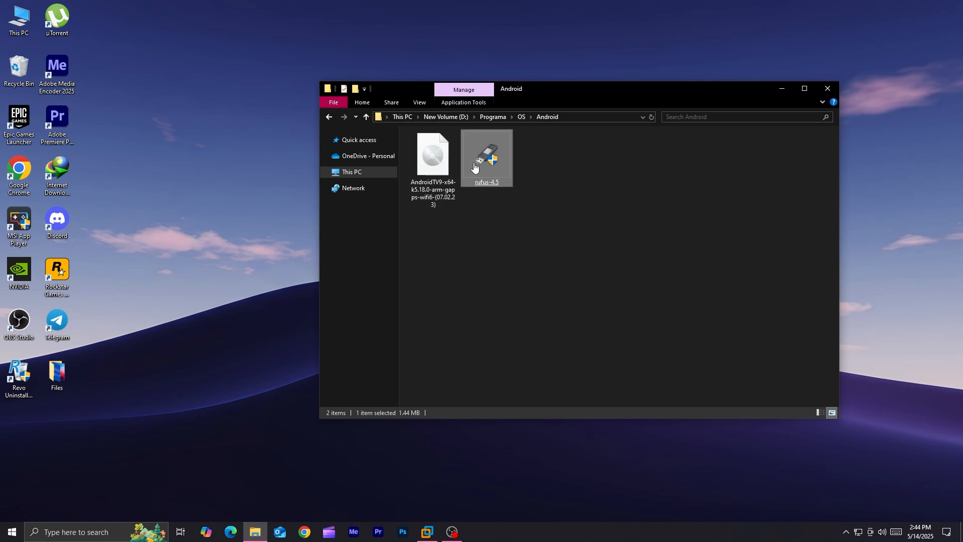
Step: Launch Rufus, target the USB drive and load the AndroidTV9 disc image
double_click(485, 156)
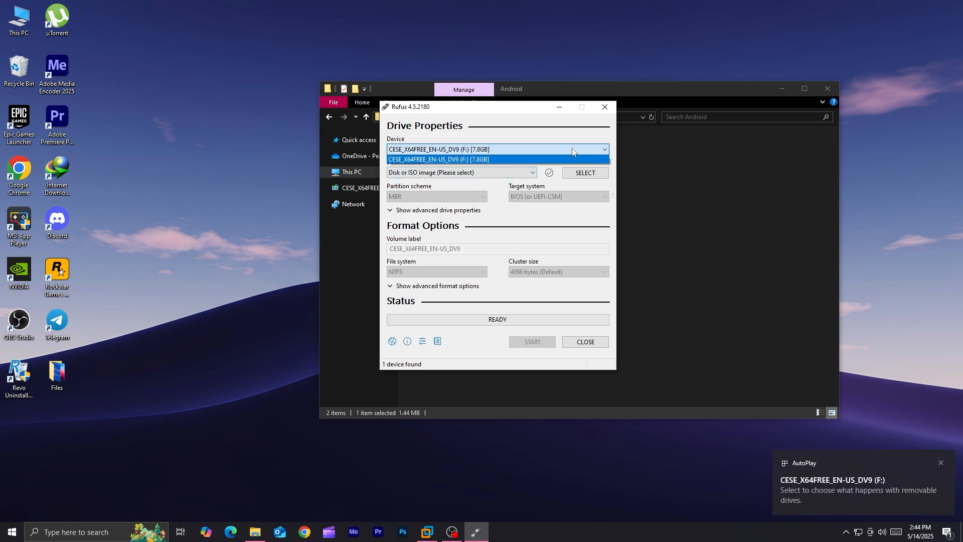
click(532, 173)
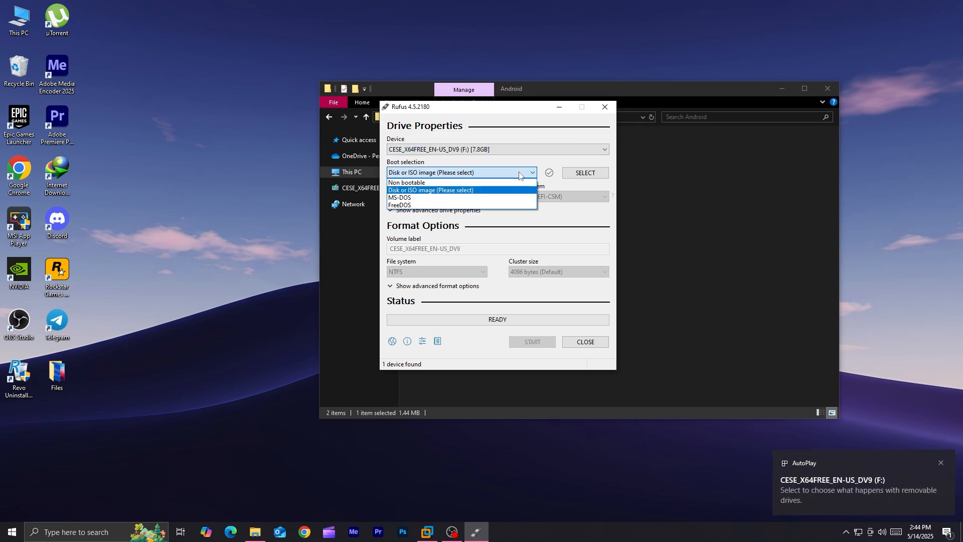
click(584, 173)
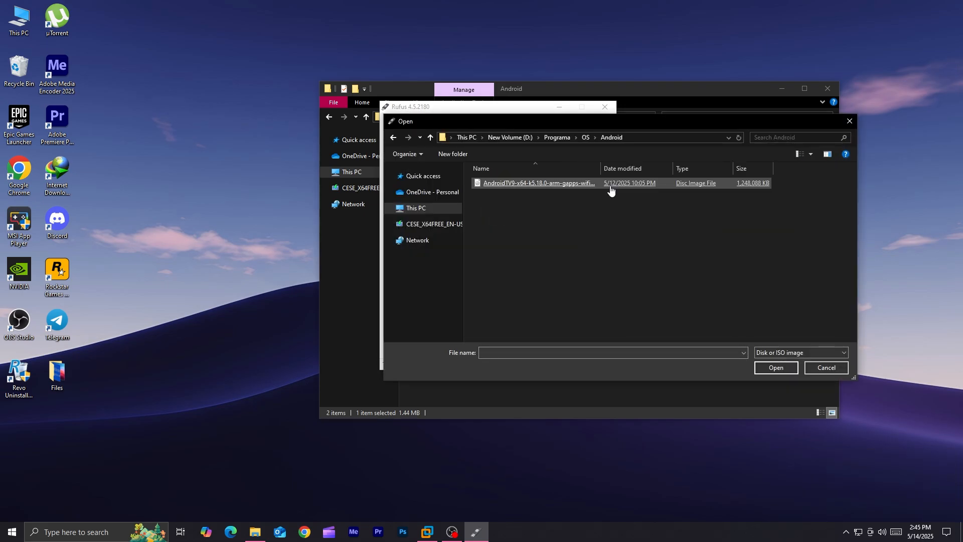
click(537, 183)
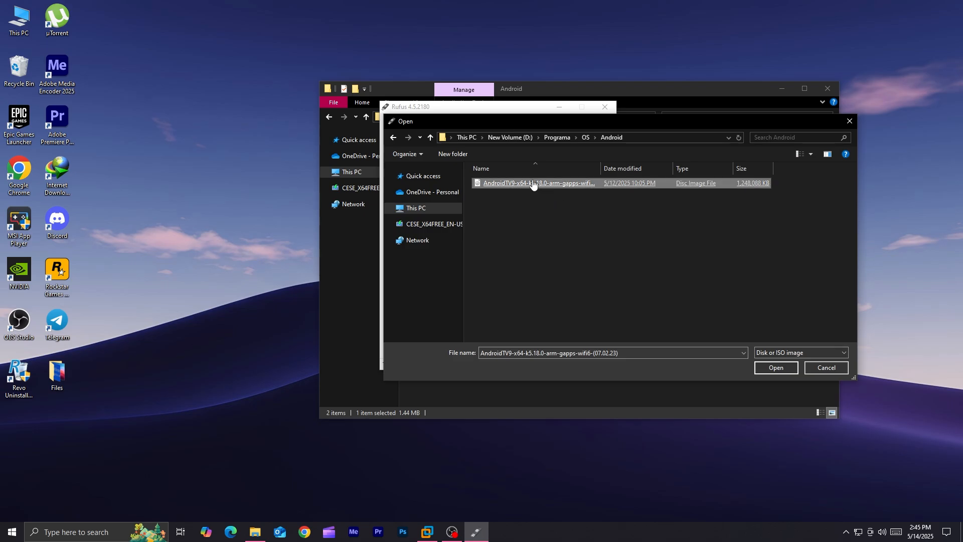
click(775, 367)
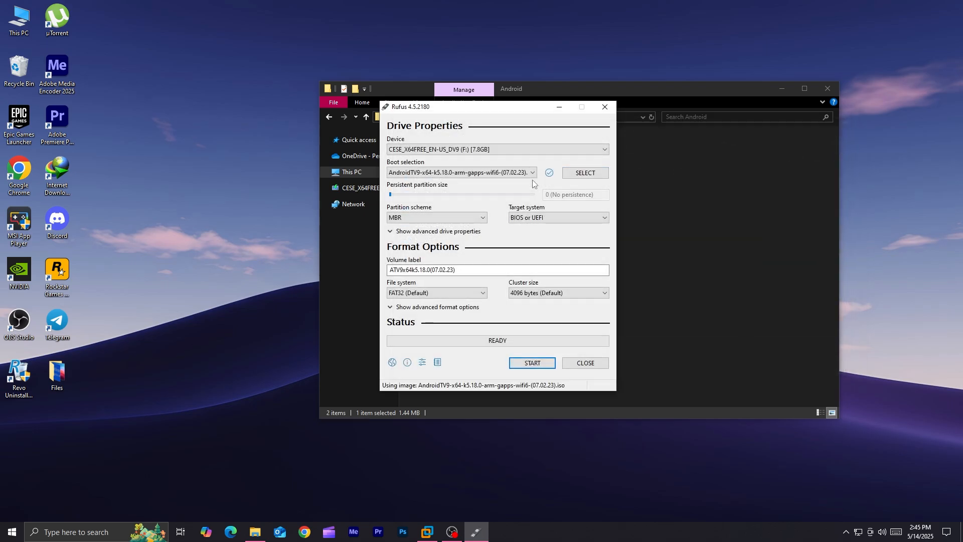
Step: Set the partition scheme to GPT for UEFI and start writing the drive
click(436, 217)
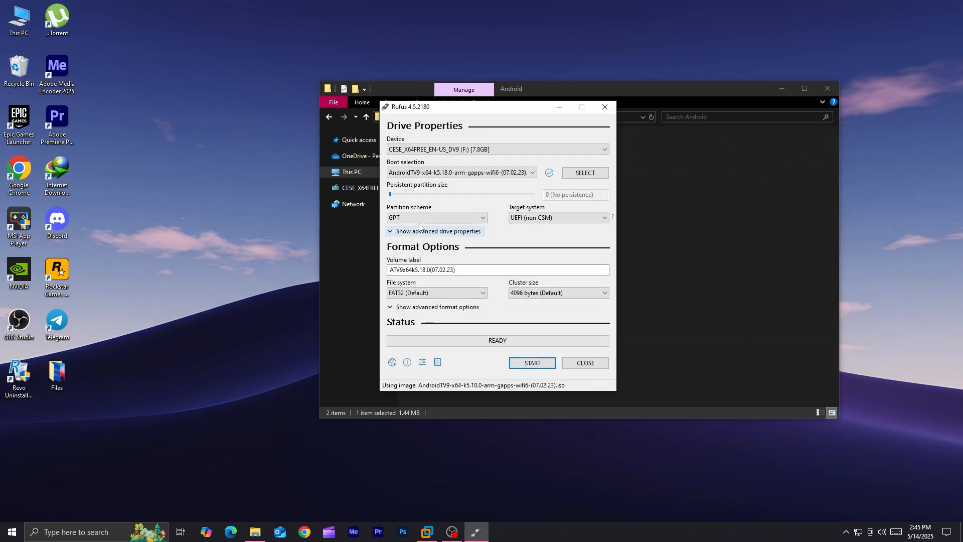
click(436, 217)
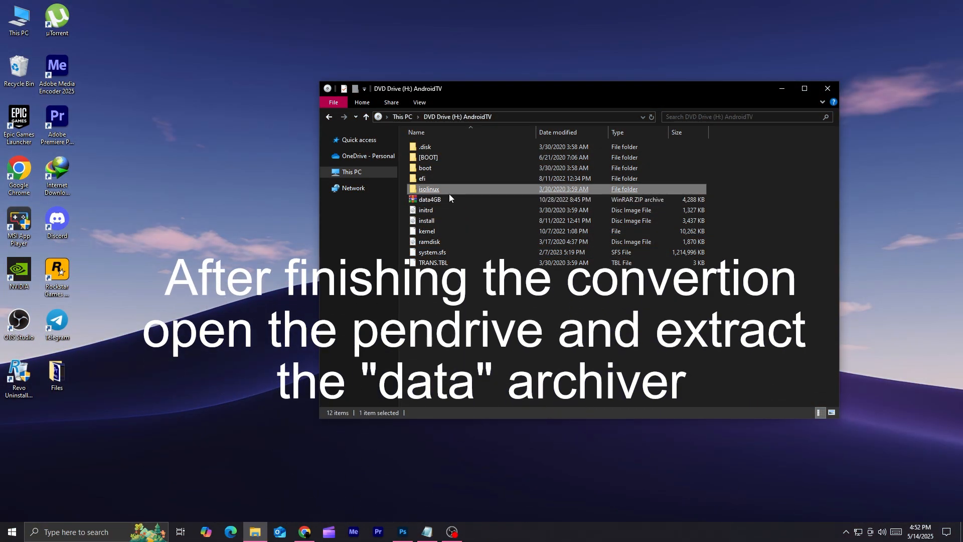
Step: Bring up the extraction options for the data4GB archive on the AndroidTV drive
right_click(428, 198)
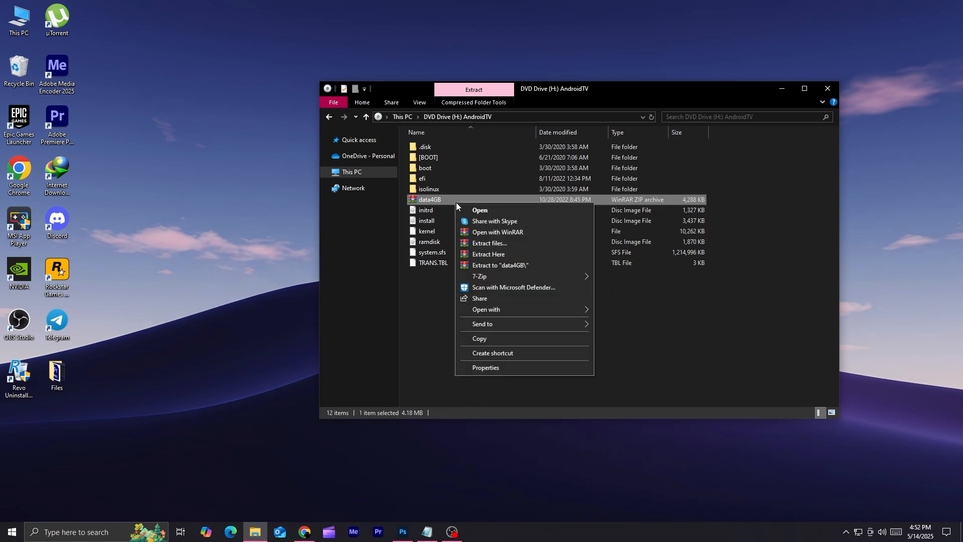
mouse_move(533, 254)
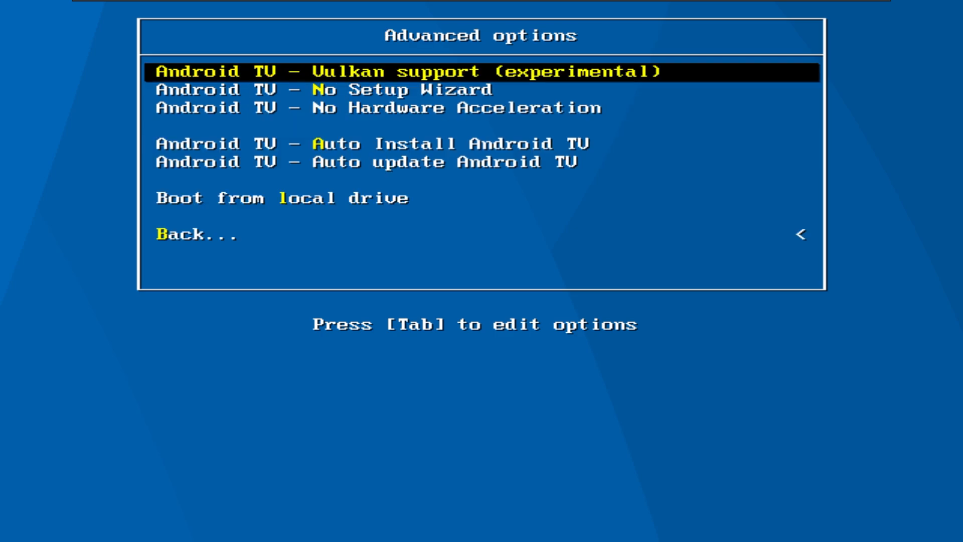
Step: Boot the selected Android TV entry from the pendrive to reach the home screen
key(Enter)
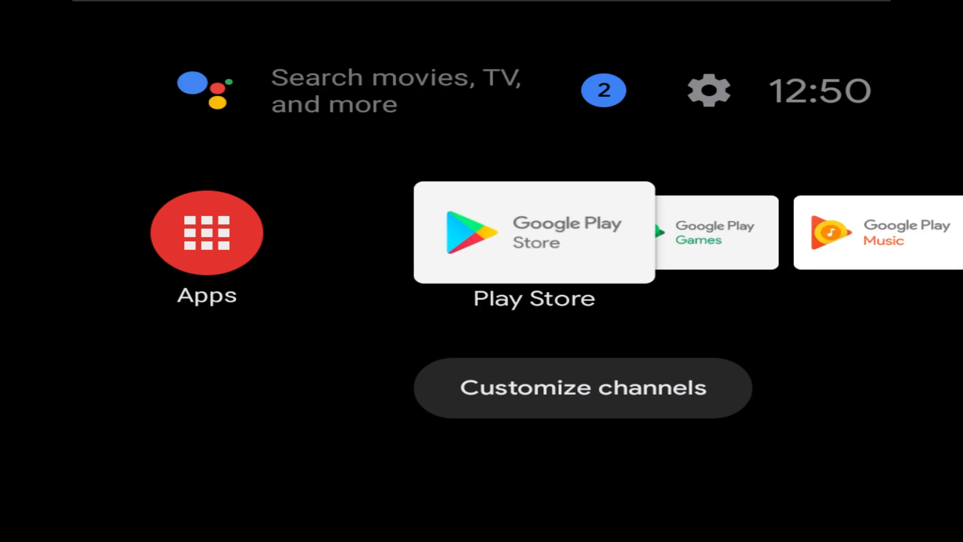
Step: Connect to the VirtWifi network from Settings > Network & Internet
click(707, 90)
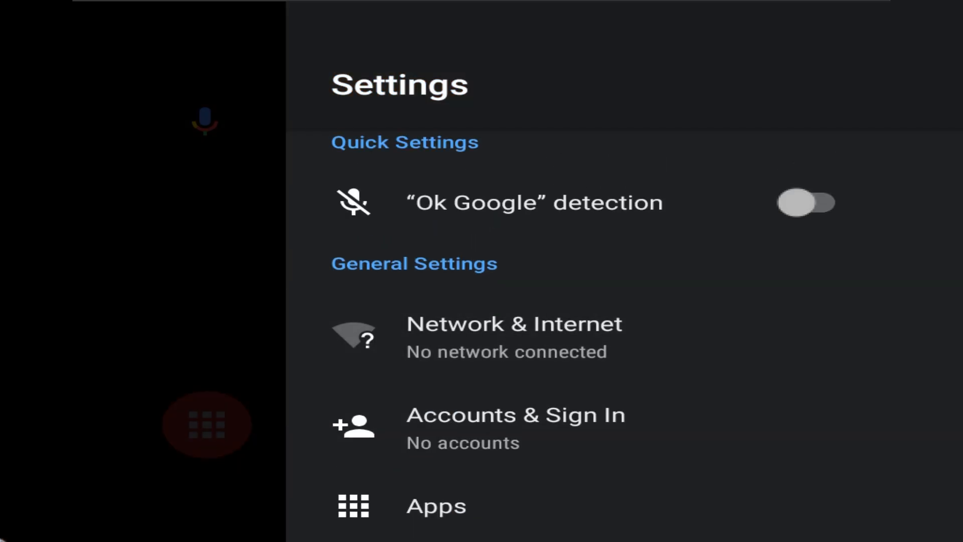
click(514, 323)
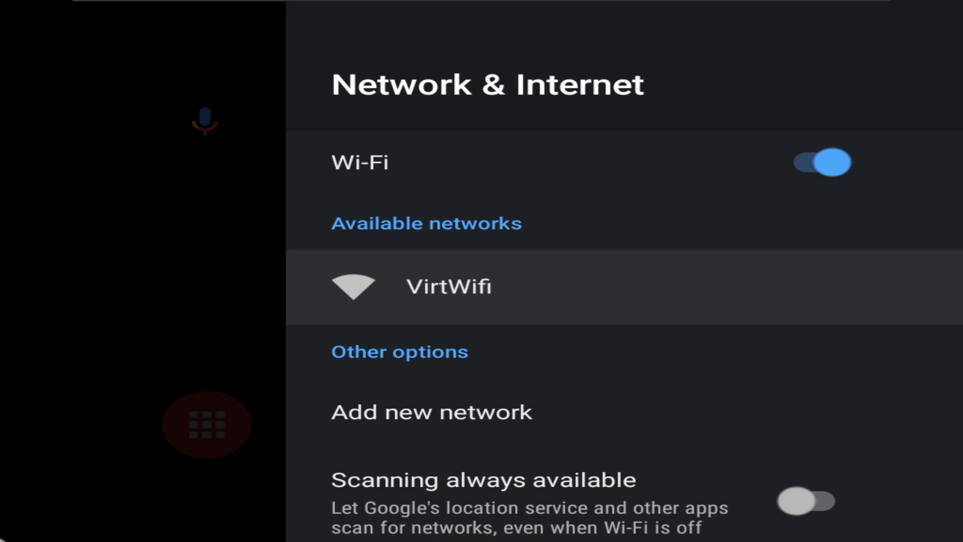
click(448, 286)
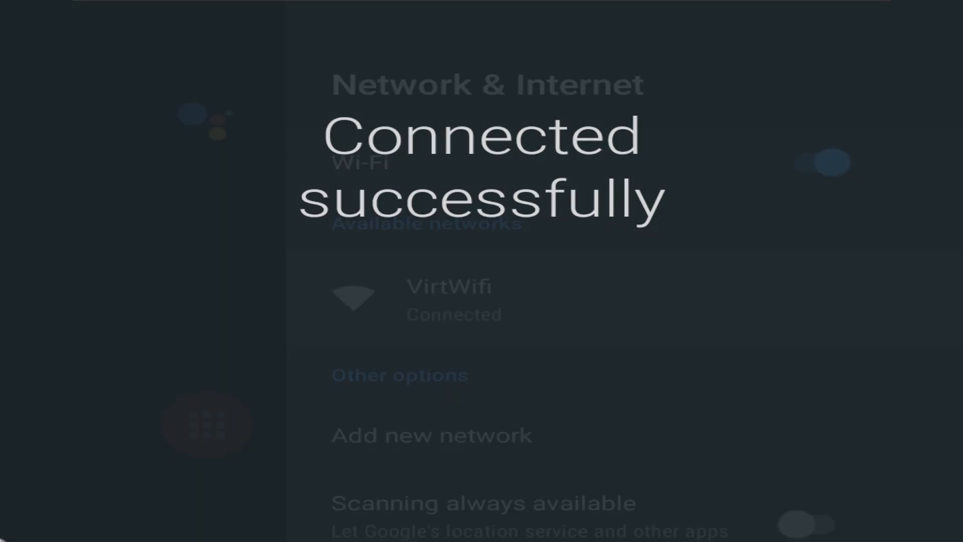